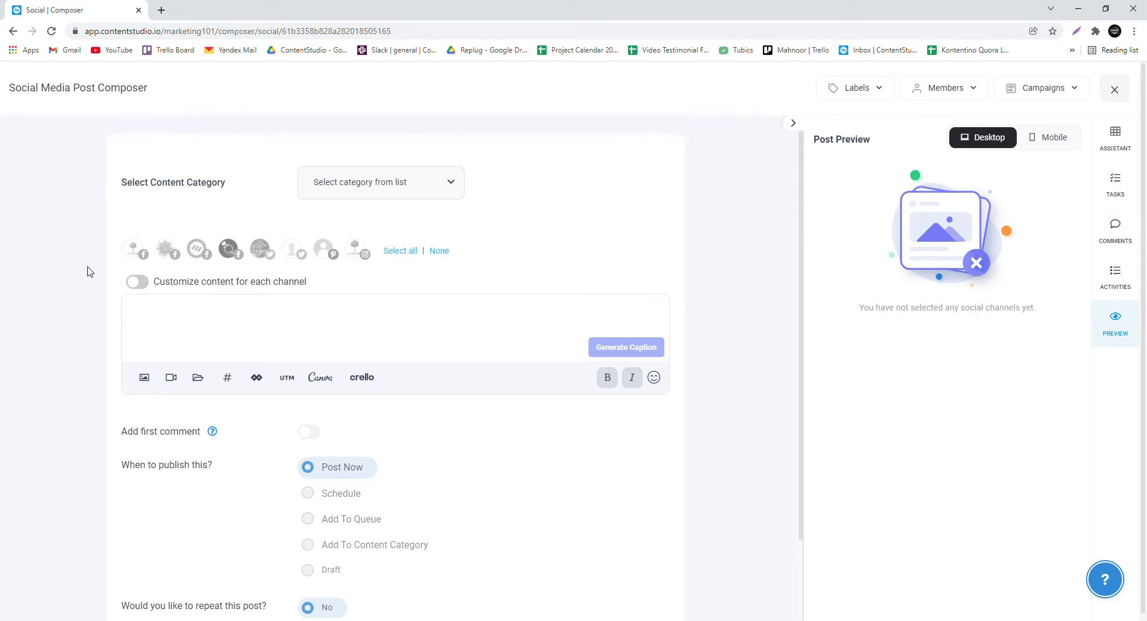
{"action": "mouse_move", "coordinate": [261, 249]}
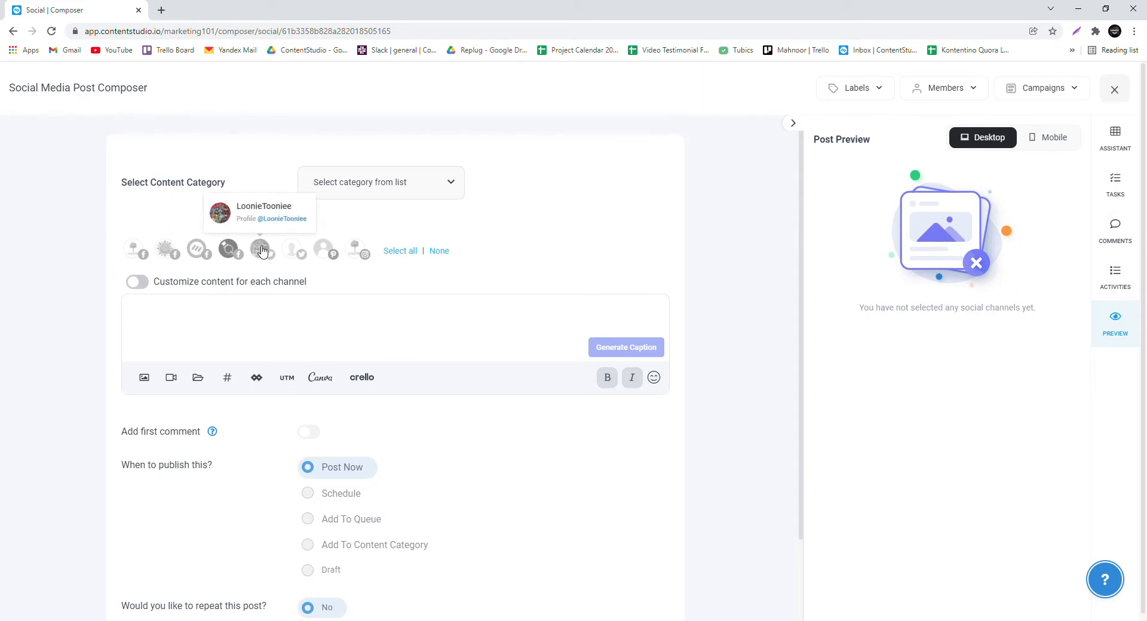
Draft a Twitter post 'Can you guess the show?' with #warnerbros and the Warner Bros image.
{"action": "left_click", "coordinate": [260, 248]}
{"action": "type", "text": "#"}
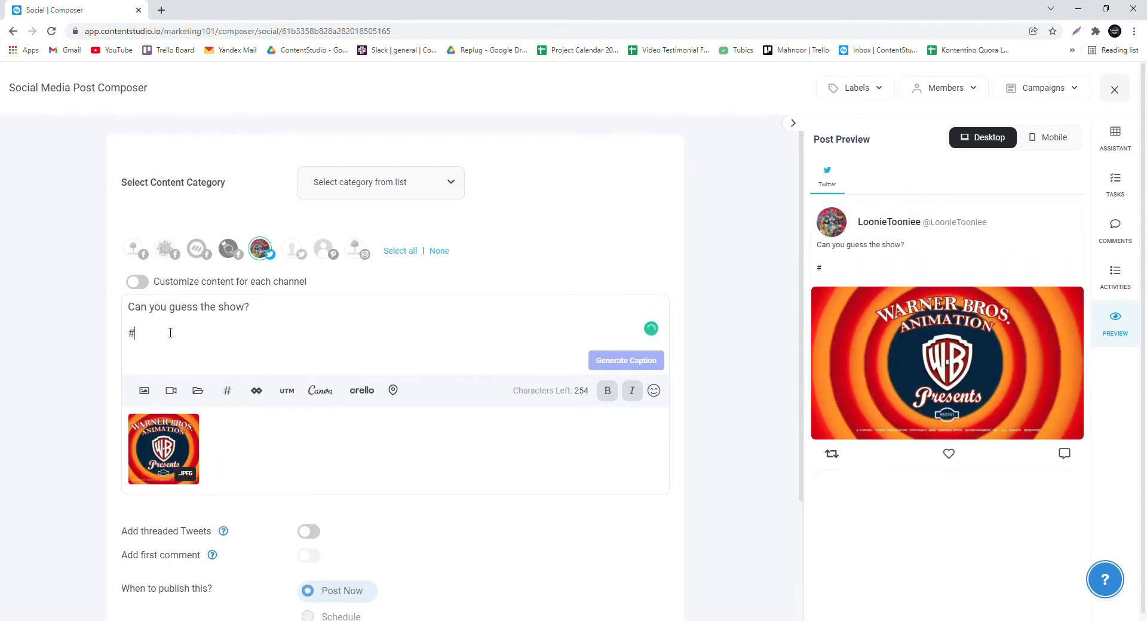
{"action": "type", "text": "warnerbros"}
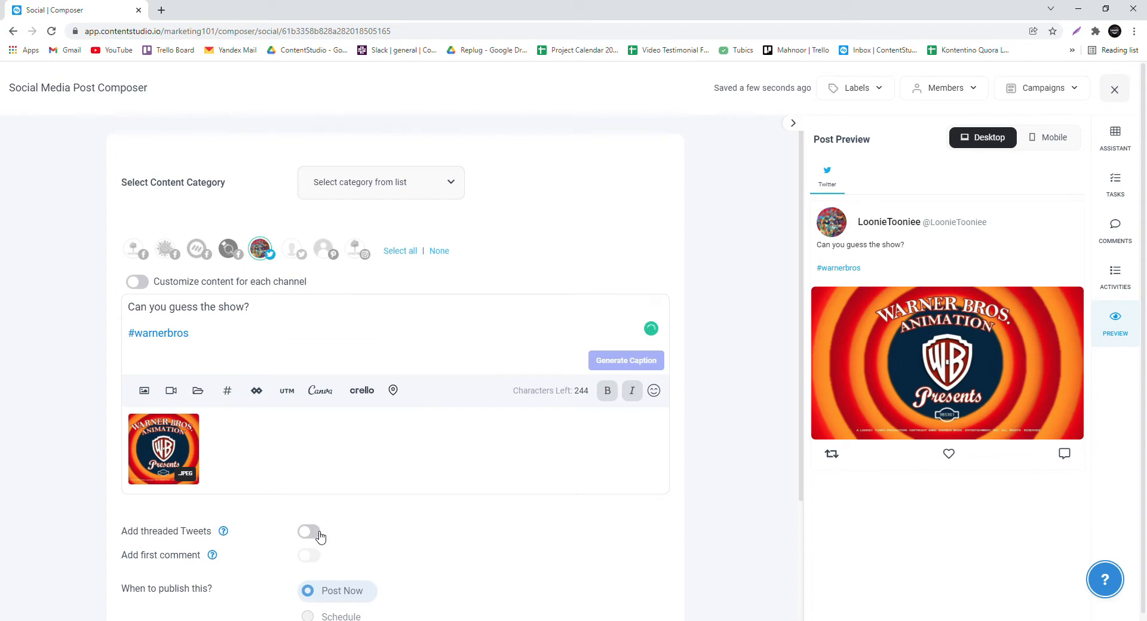
Turn on threaded tweets and add a third tweet to the thread.
{"action": "left_click", "coordinate": [307, 531]}
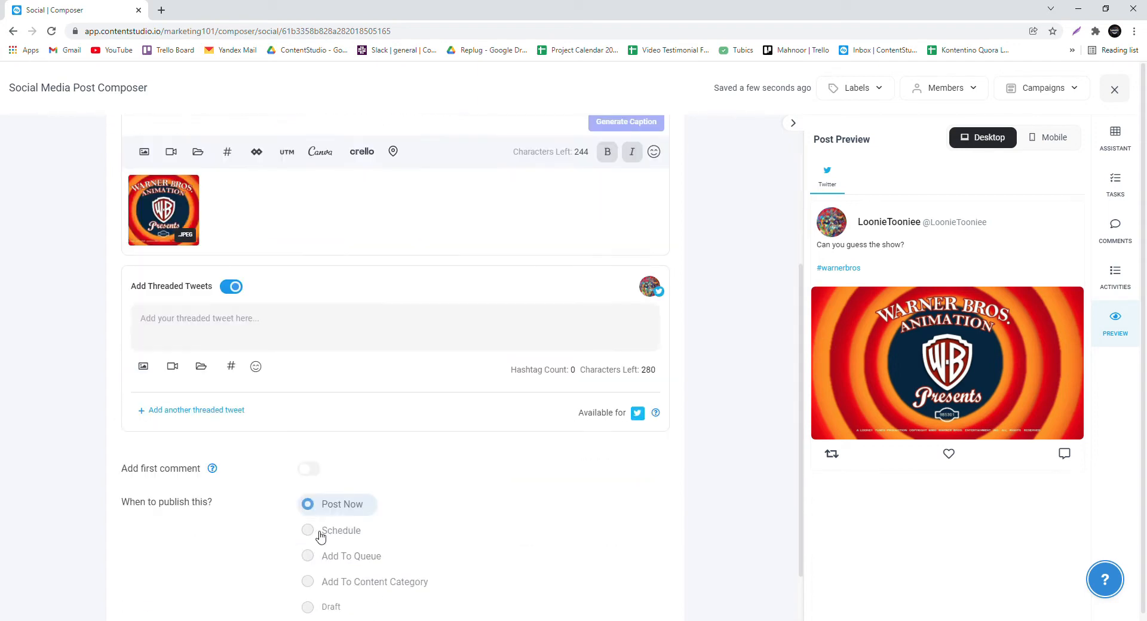
{"action": "mouse_move", "coordinate": [144, 366]}
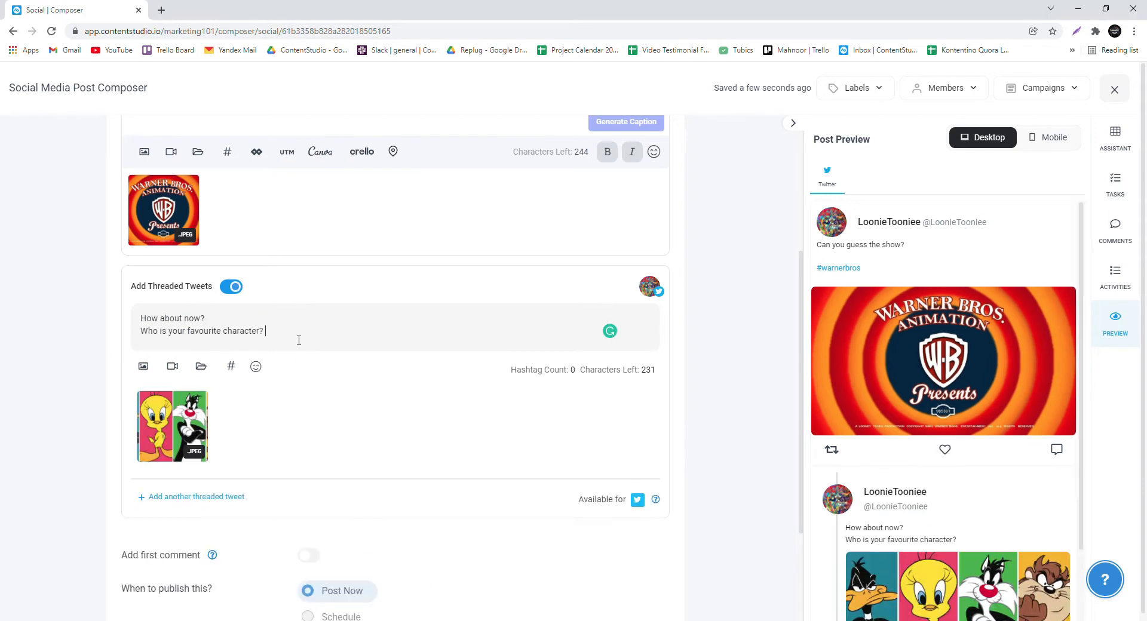
{"action": "scroll", "scroll_direction": "down", "scroll_amount": 3}
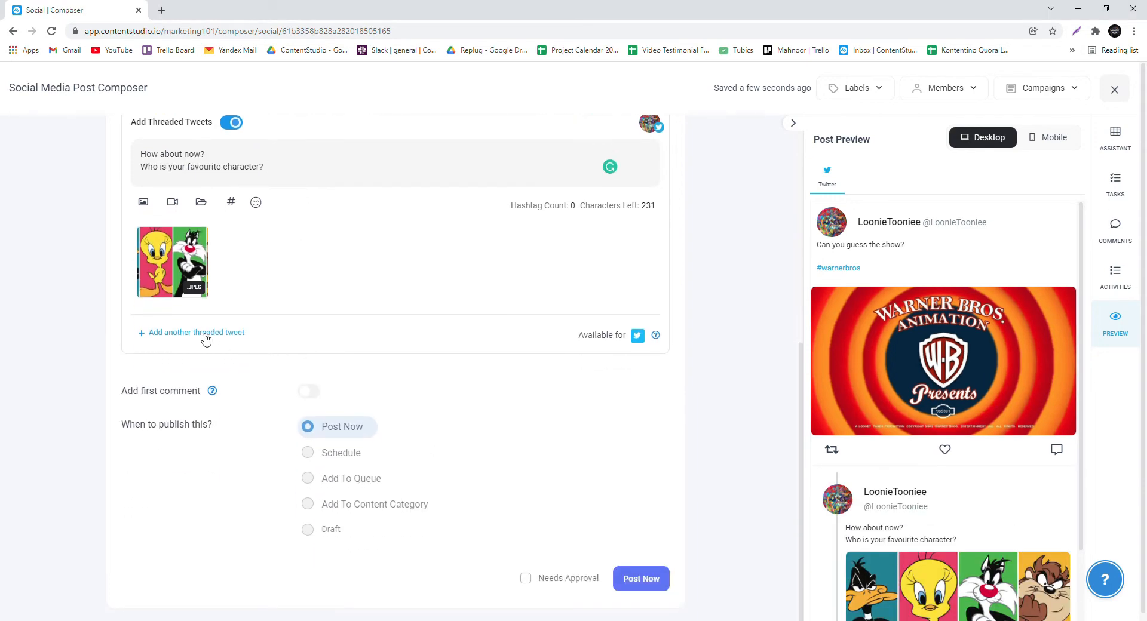
{"action": "left_click", "coordinate": [195, 332]}
{"action": "type", "text": "In case you couldnt guess.....it's LOONEY TUNES!"}
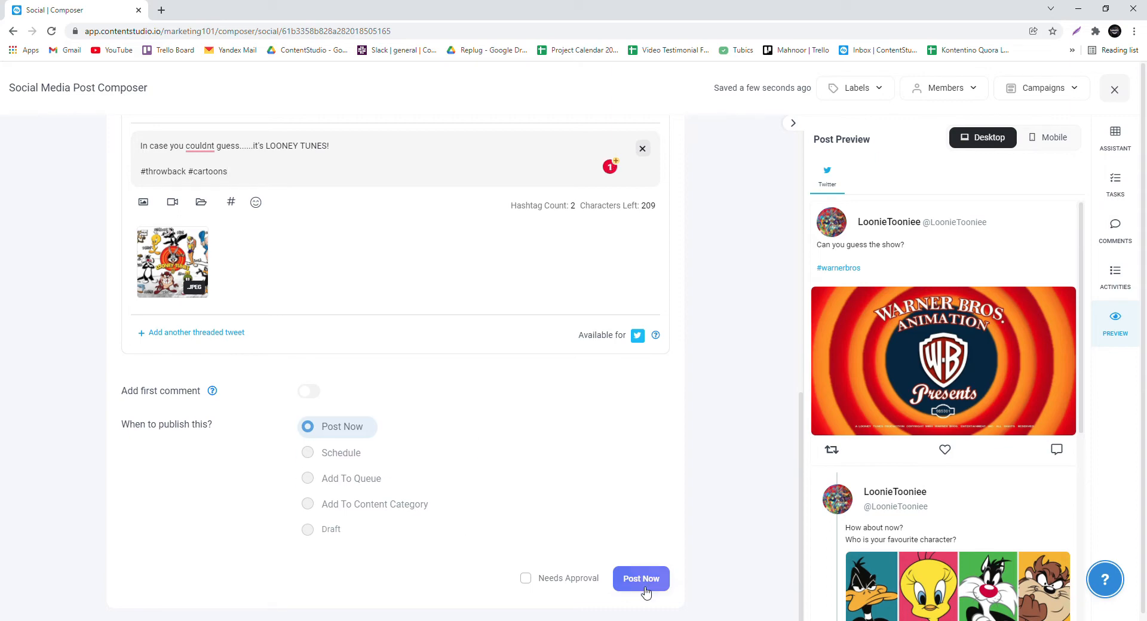
Publish the Looney Tunes thread now and view it on the Twitter profile.
{"action": "left_click", "coordinate": [640, 579]}
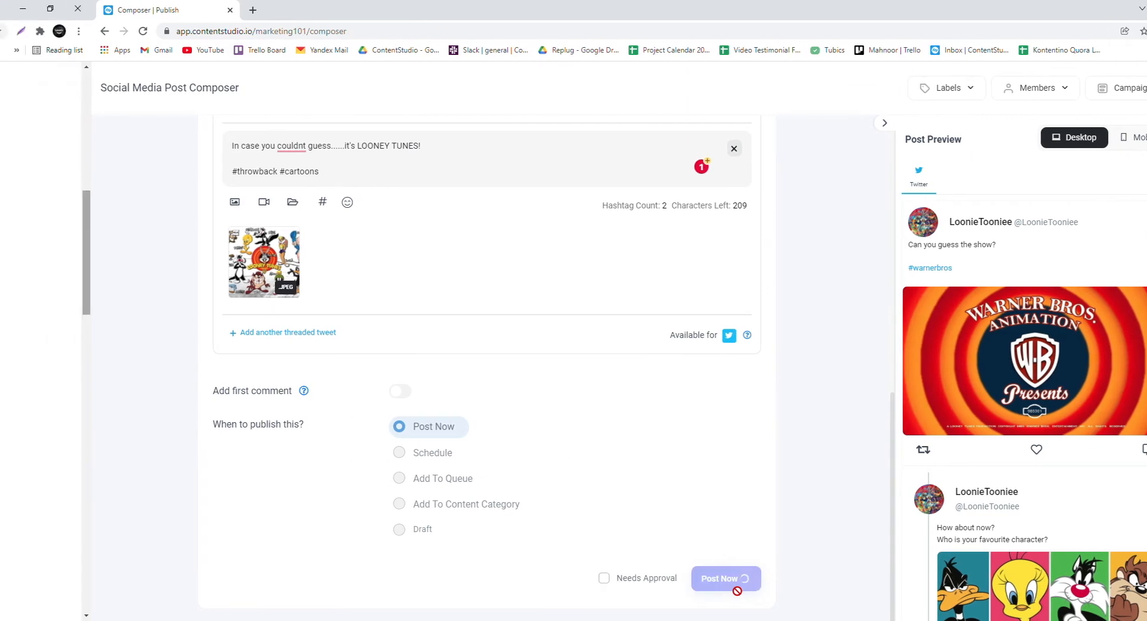
{"action": "left_click", "coordinate": [724, 578]}
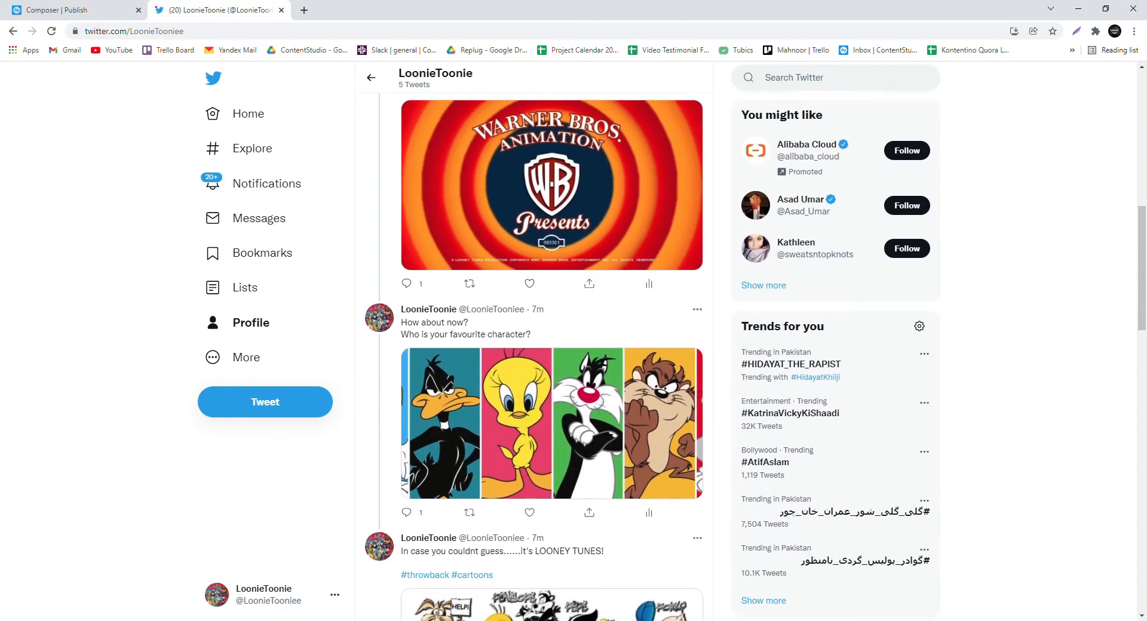
{"action": "scroll", "scroll_direction": "down", "scroll_amount": 3}
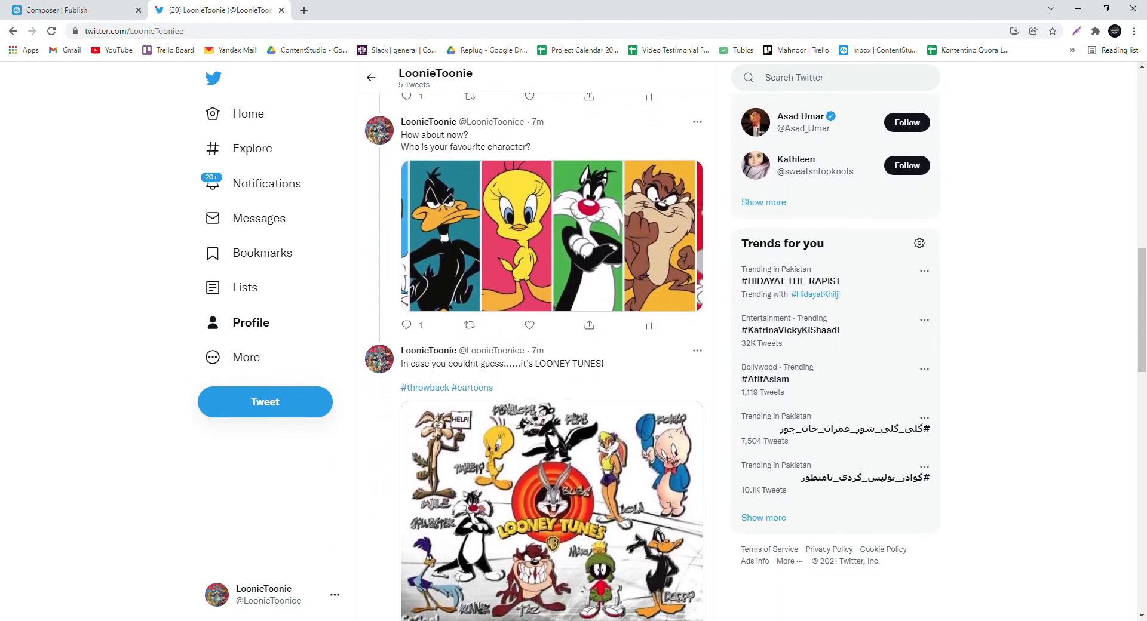
{"action": "left_click", "coordinate": [73, 11]}
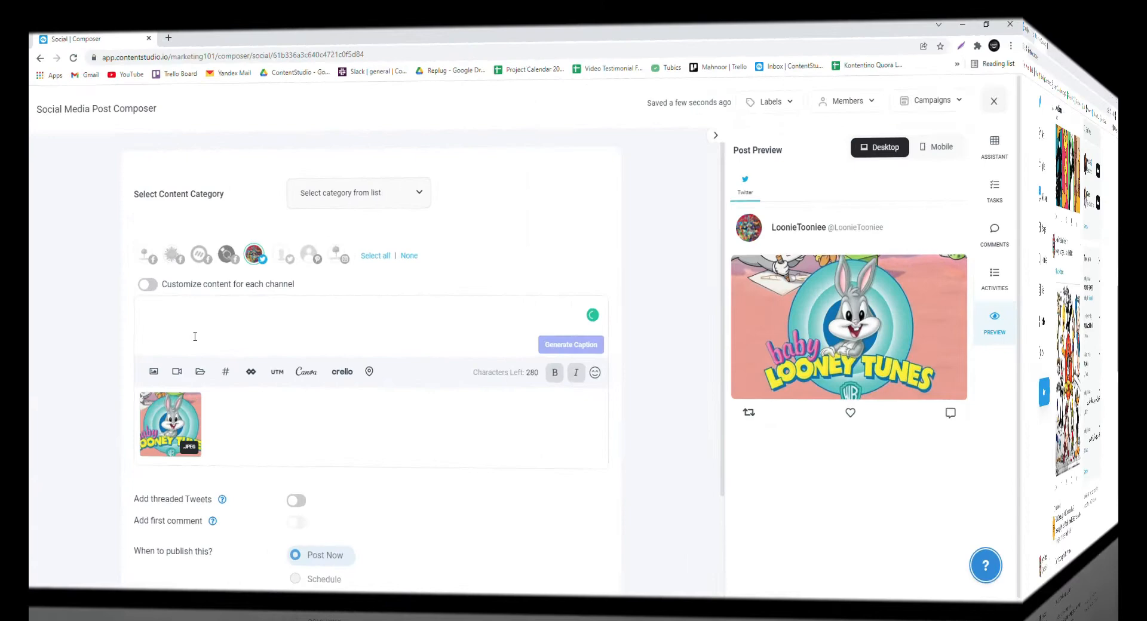
Caption the image tweet 'Anybody remember Baby Looney Tunes?' with #childhood and #looneytunes.
{"action": "type", "text": "Anybody remember Baby Looney Tunes?"}
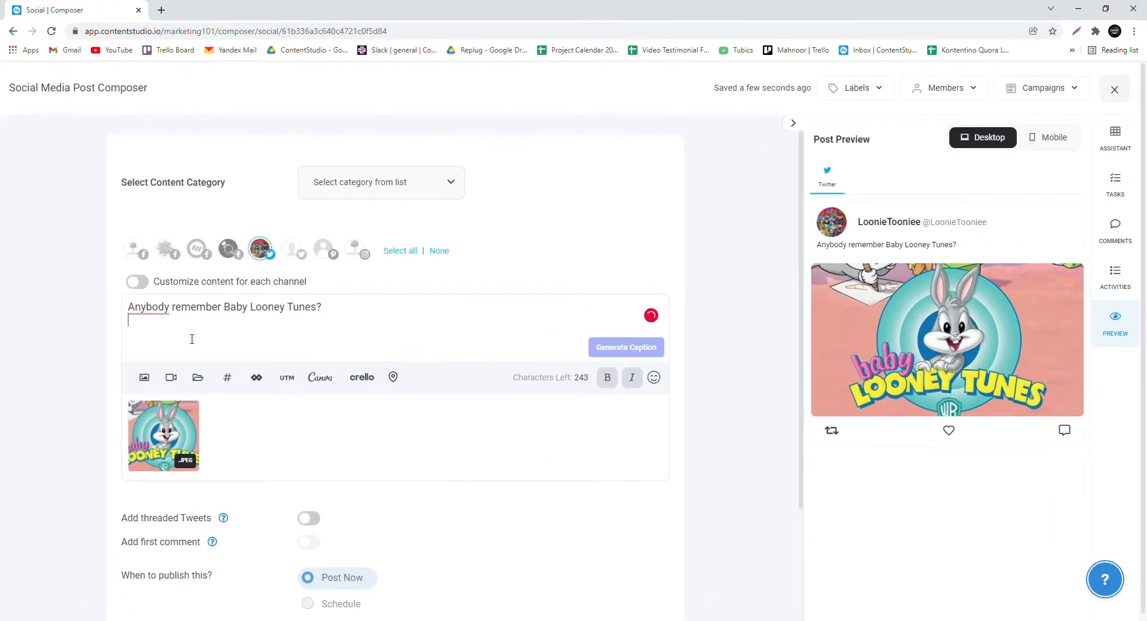
{"action": "type", "text": "#ch"}
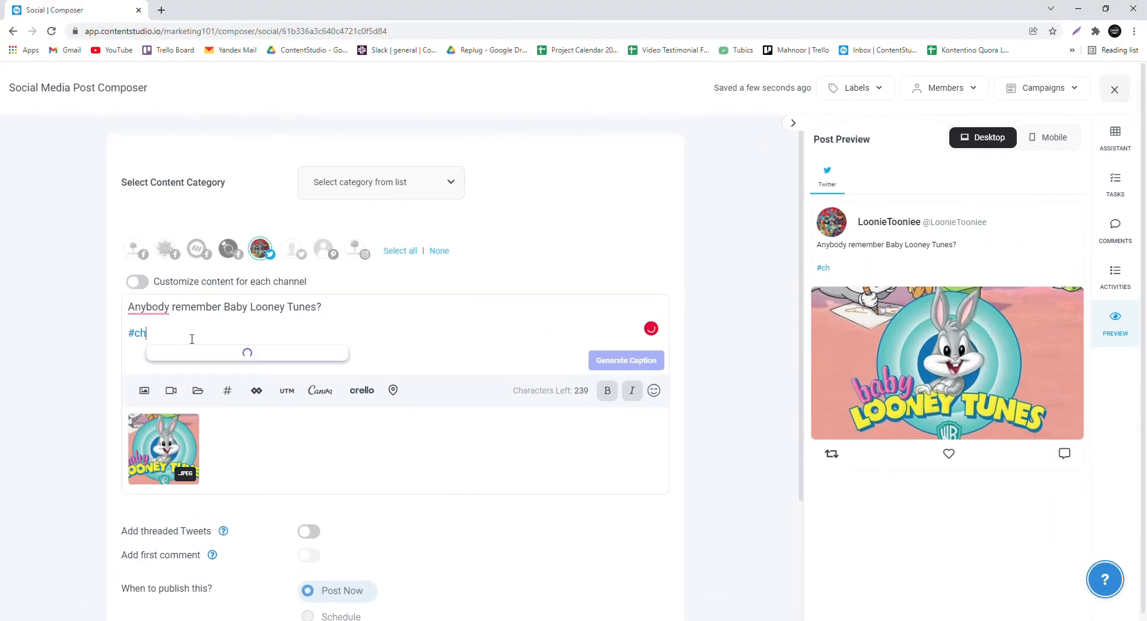
{"action": "type", "text": "ildhood"}
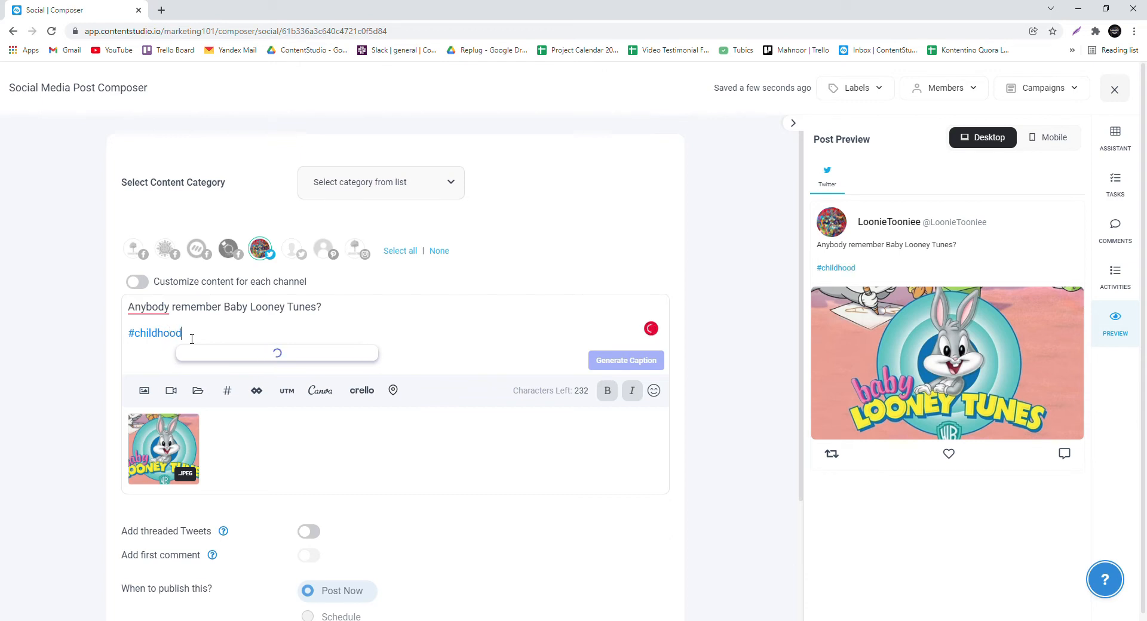
{"action": "type", "text": "#looneytunes"}
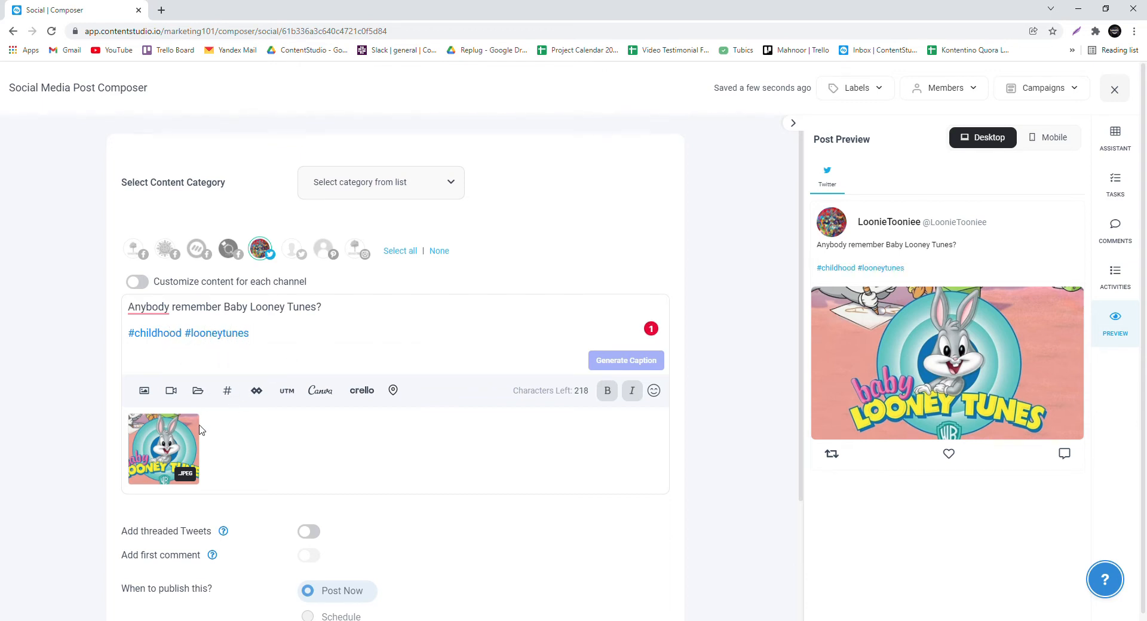
{"action": "left_click", "coordinate": [163, 448]}
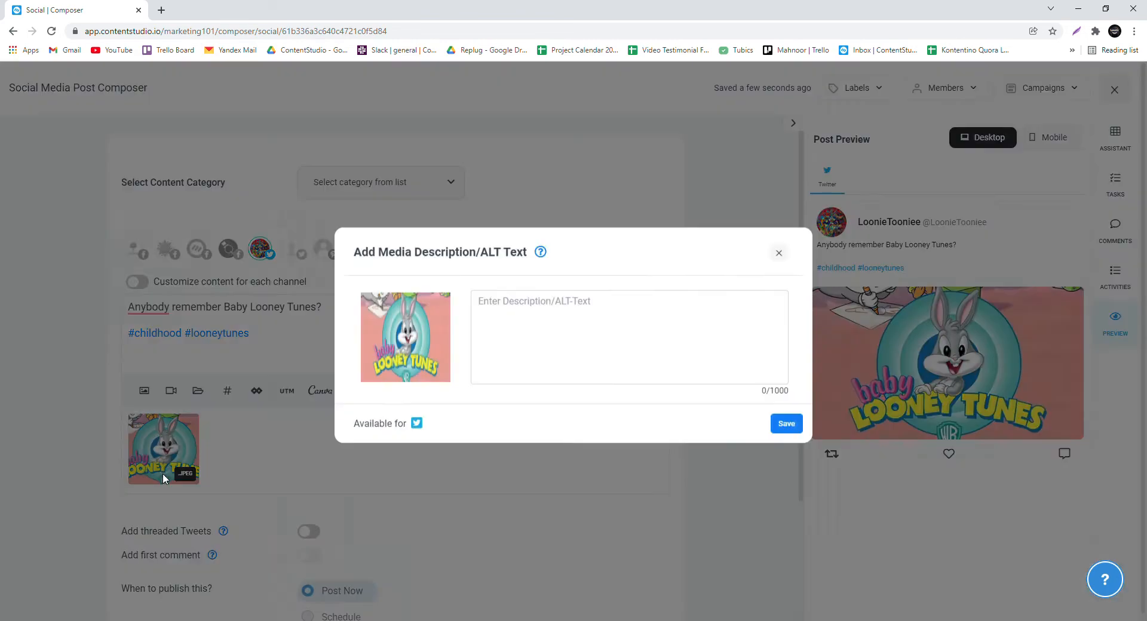
Add alt text describing the Baby Looney Tunes logo, publish, and view the description on Twitter.
{"action": "left_click", "coordinate": [622, 336]}
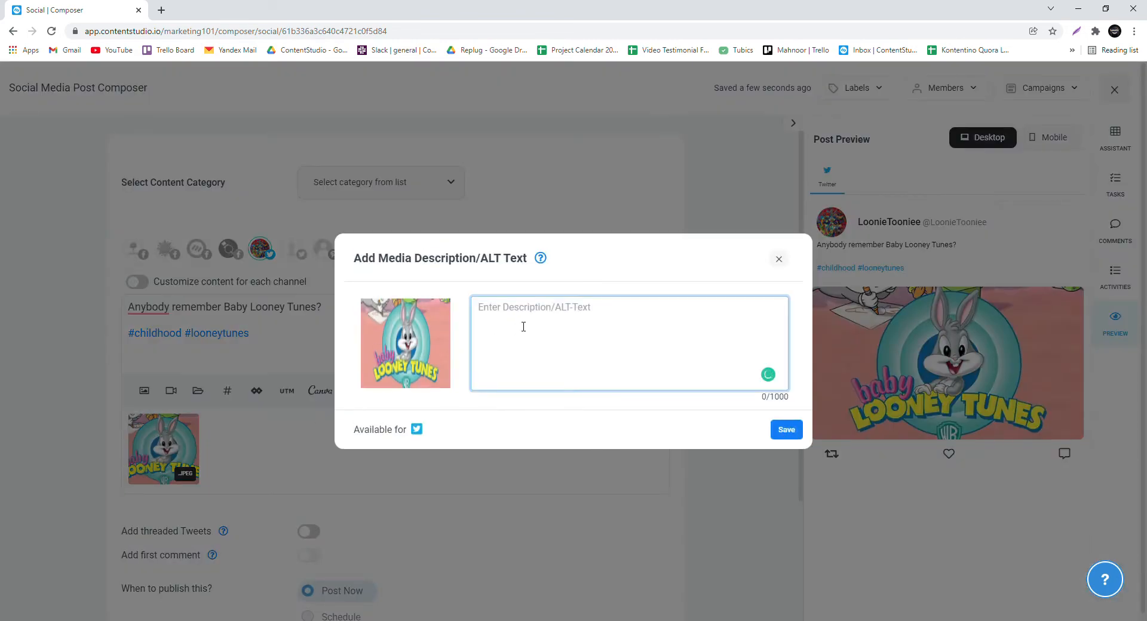
{"action": "type", "text": "There is a Baby Looney Tunes logo in a circle with shades blue. Bugs Bunny is looking at the camera, leaning on the text. It says baby in pink and Looney Tunes in yellow. The background is a peachy pink."}
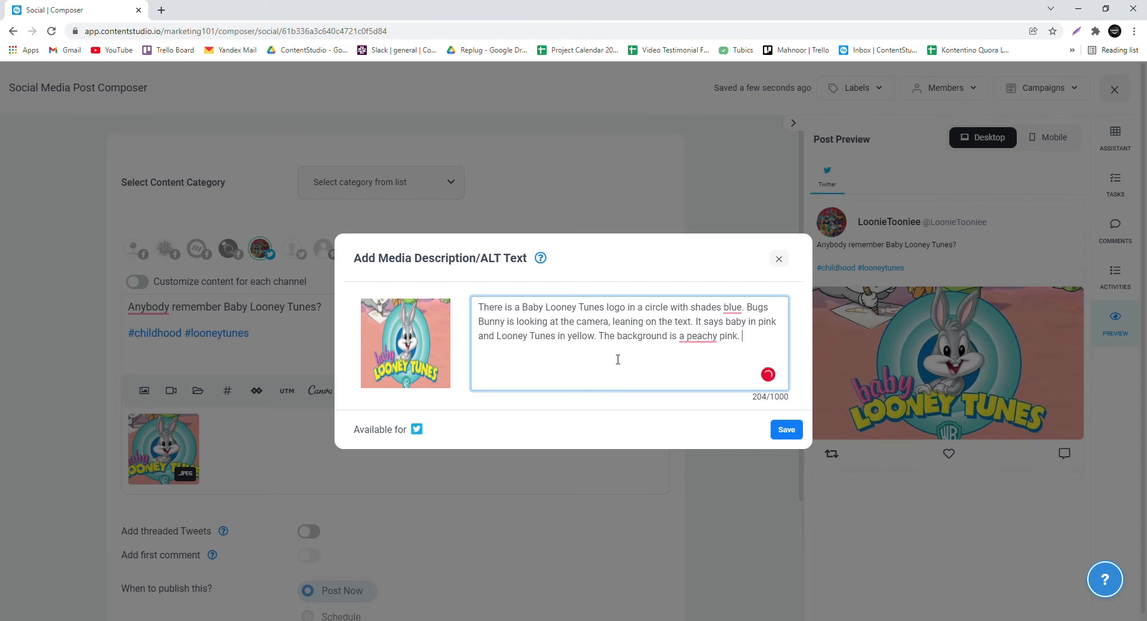
{"action": "mouse_move", "coordinate": [729, 397]}
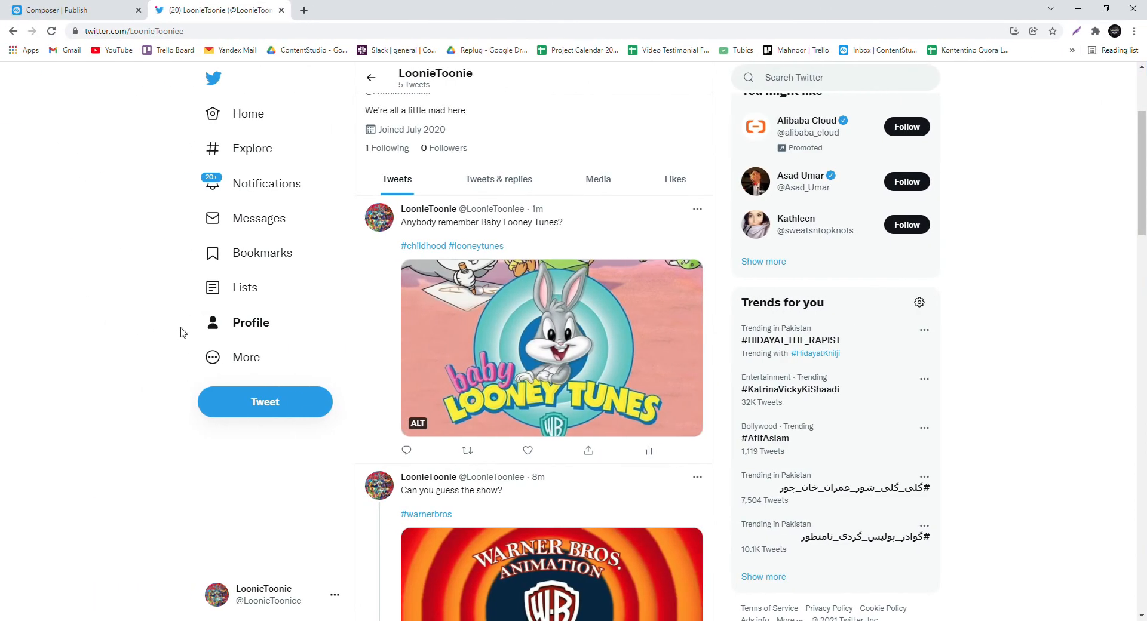
{"action": "left_click", "coordinate": [417, 423]}
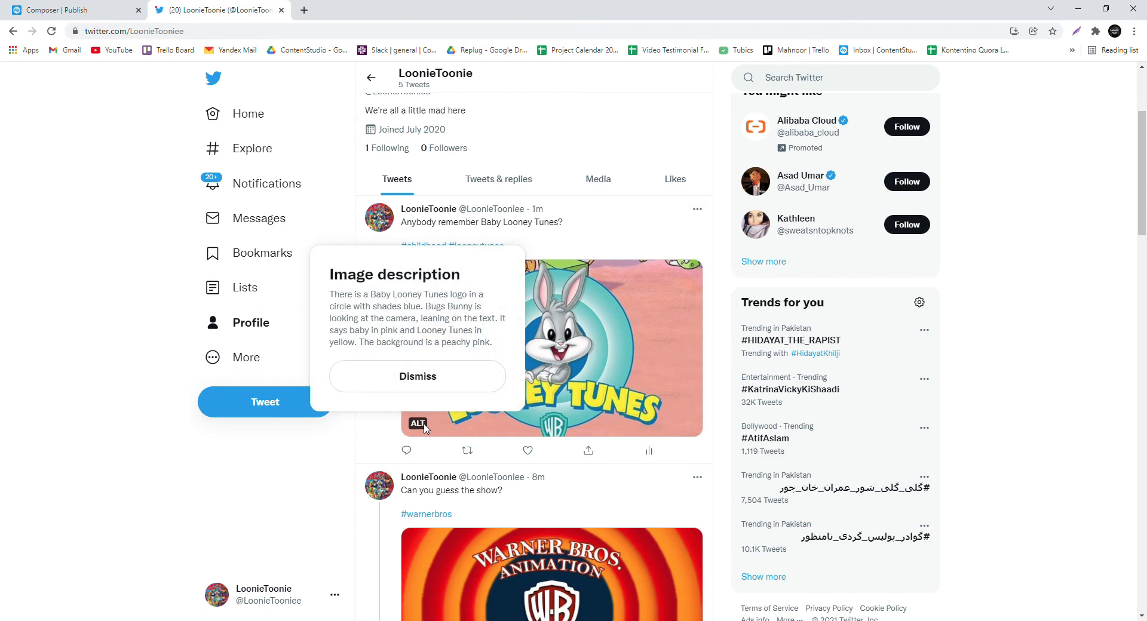